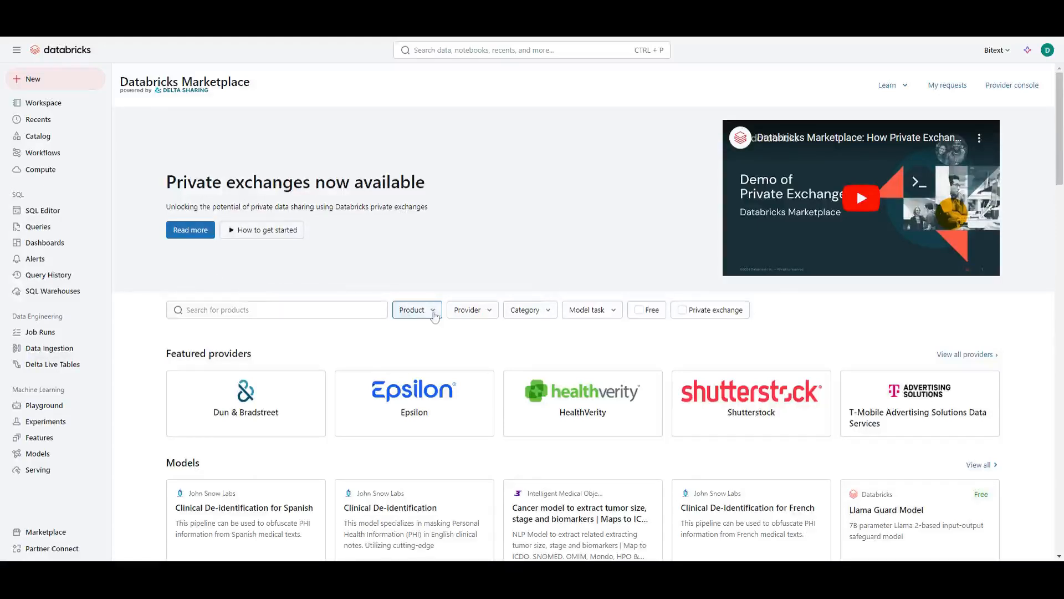
Filter Marketplace to Models, search 'Bitext', and open the Fine-Tuned Mistral-7B retail banking listing.
click(416, 309)
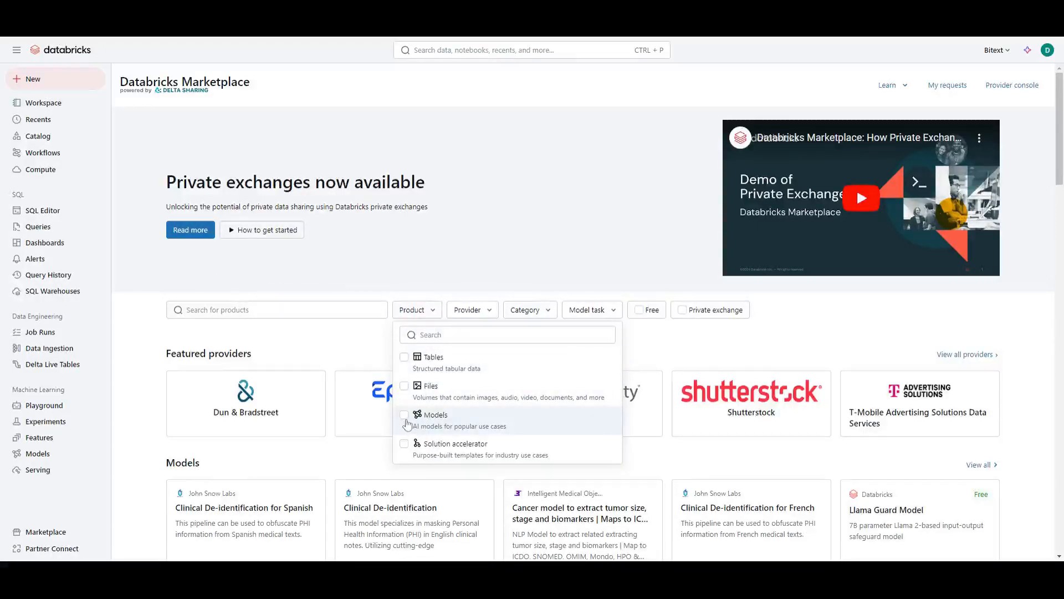
click(405, 415)
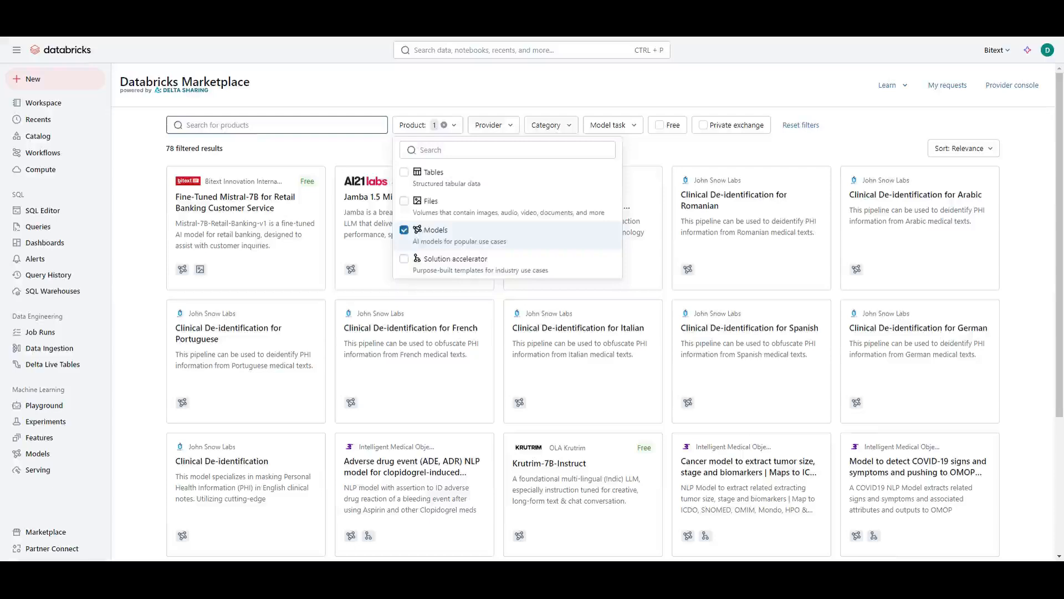
text(Bitext)
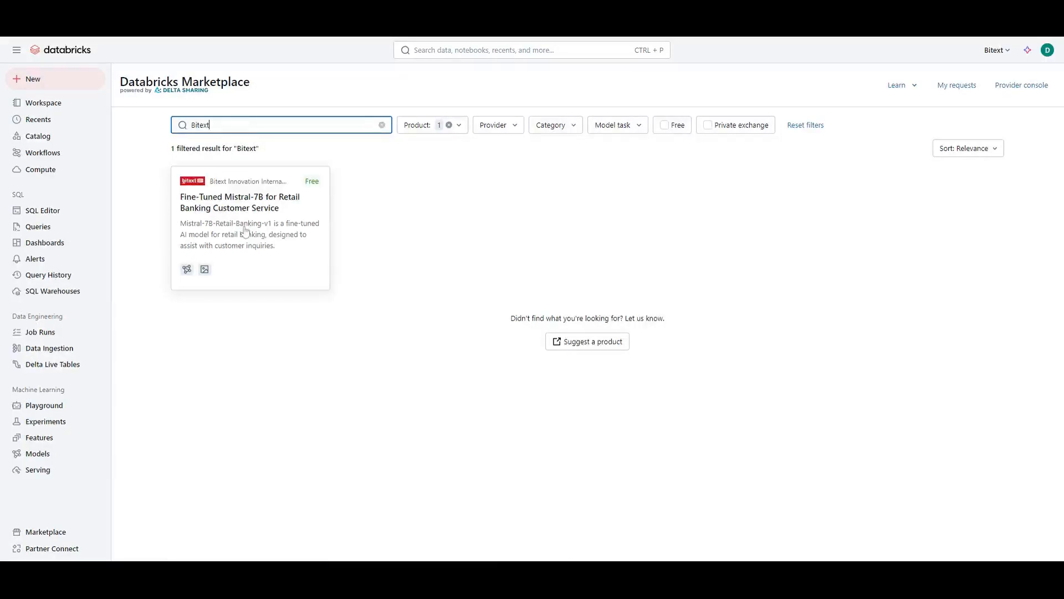
click(239, 202)
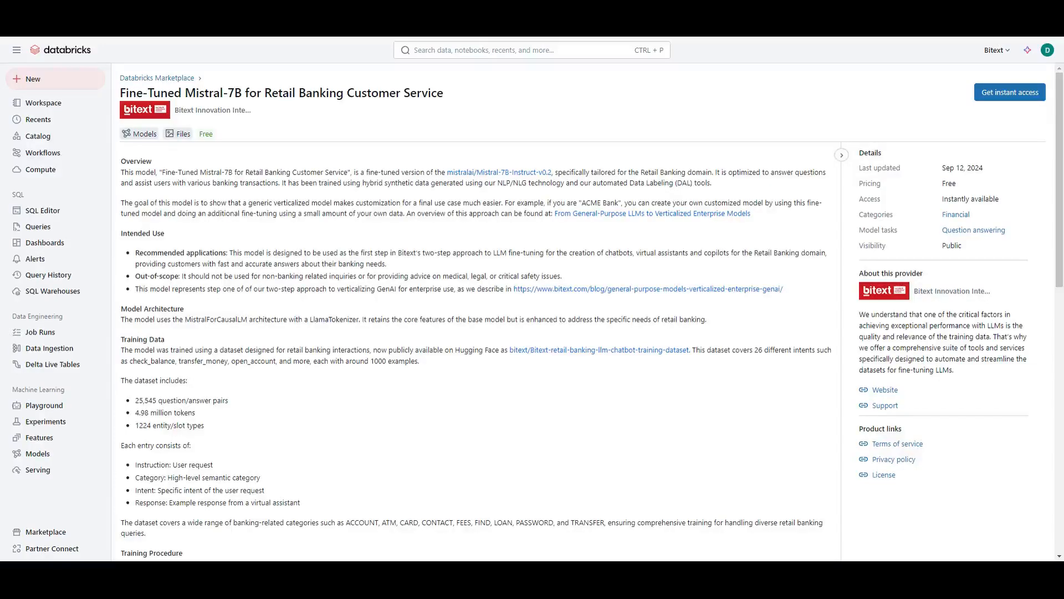
scroll(down, 3)
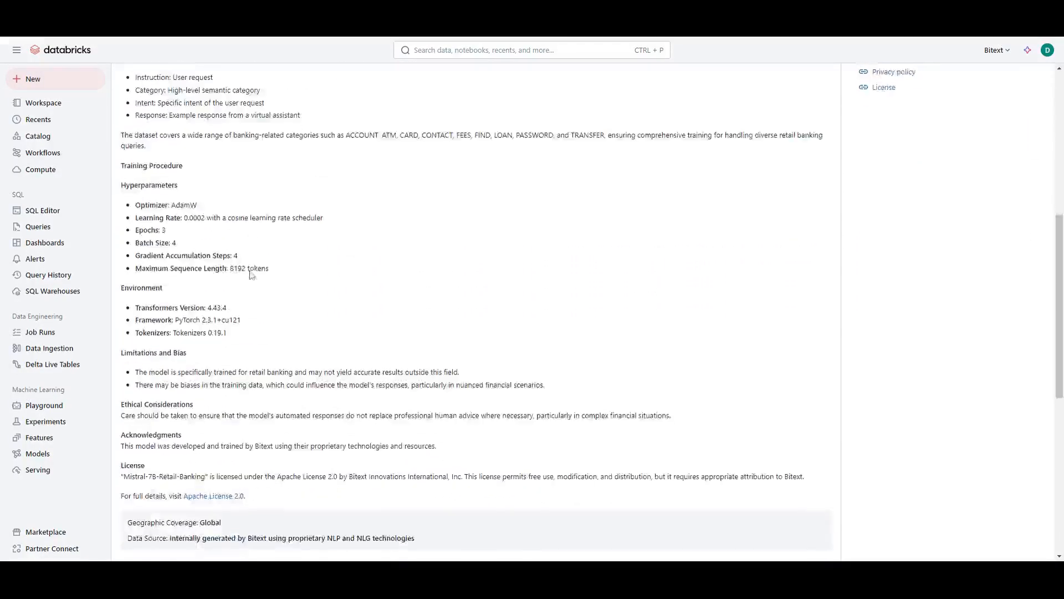
scroll(down, 3)
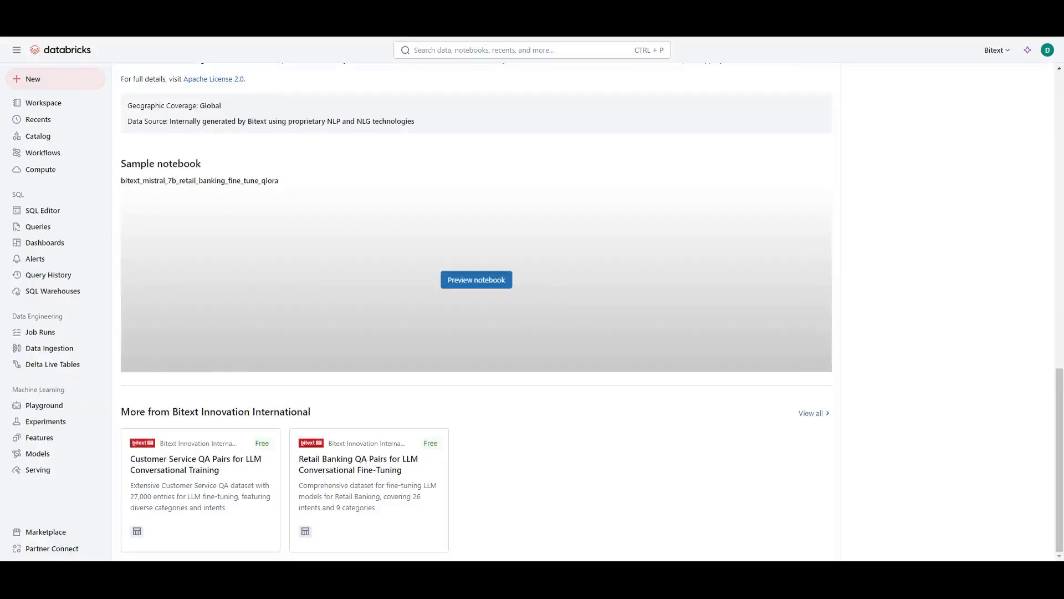
click(475, 280)
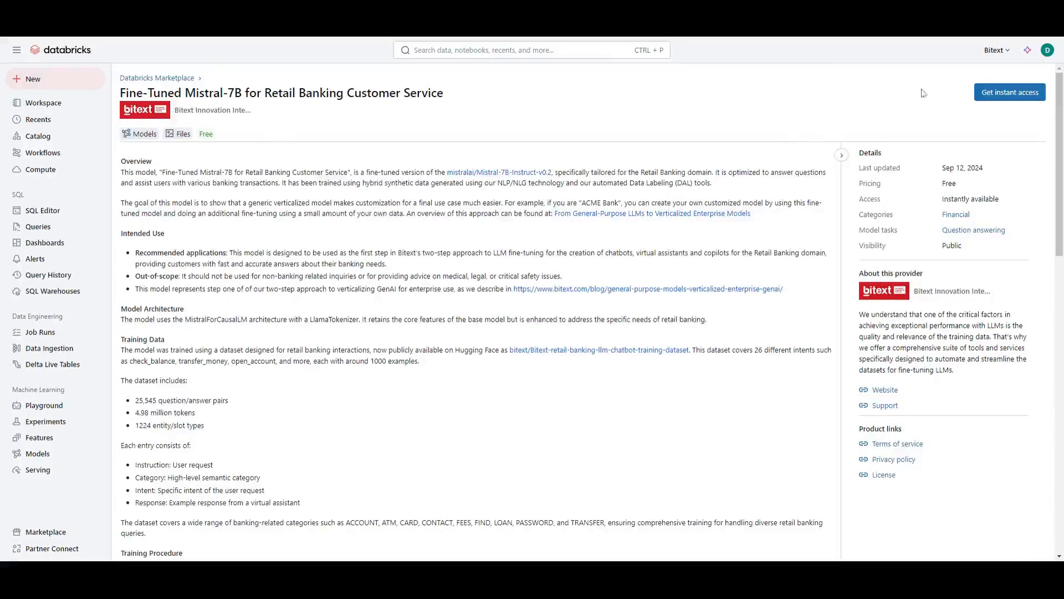
Get instant access to the Mistral-7B banking model, accepting the provider's terms.
click(1009, 92)
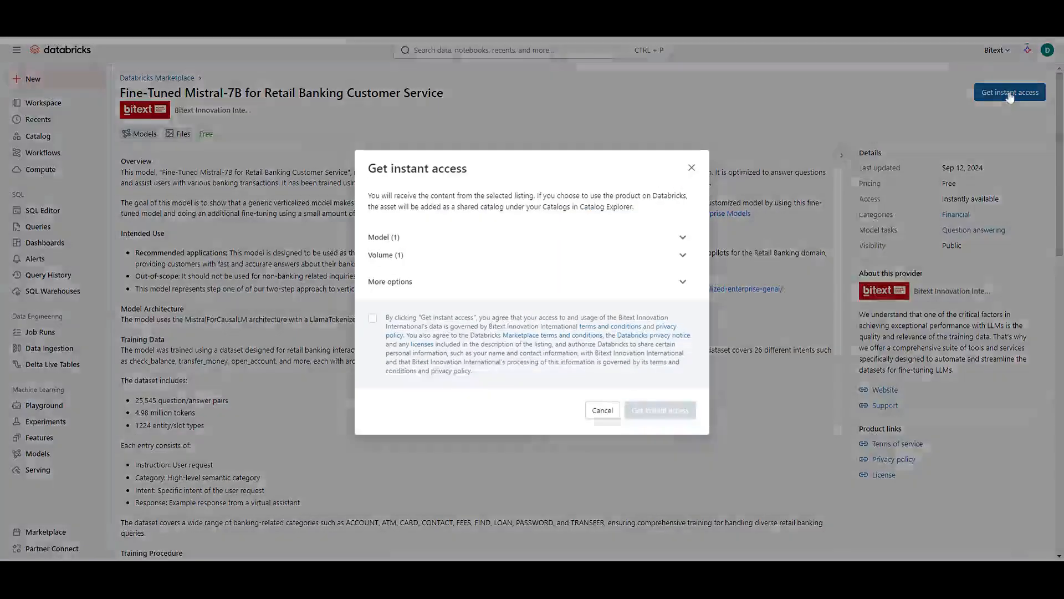
click(372, 321)
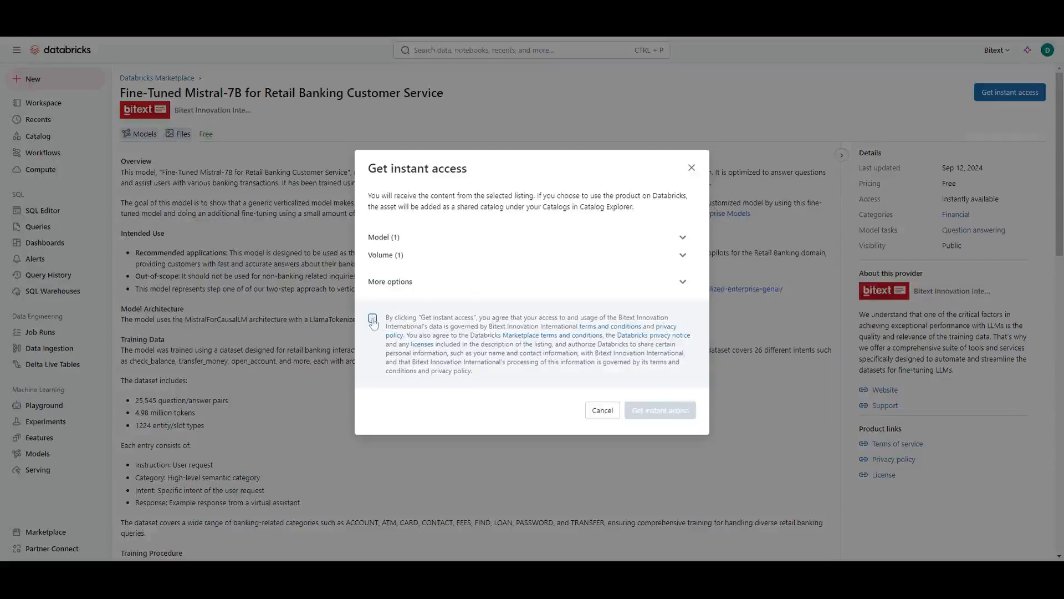
click(372, 318)
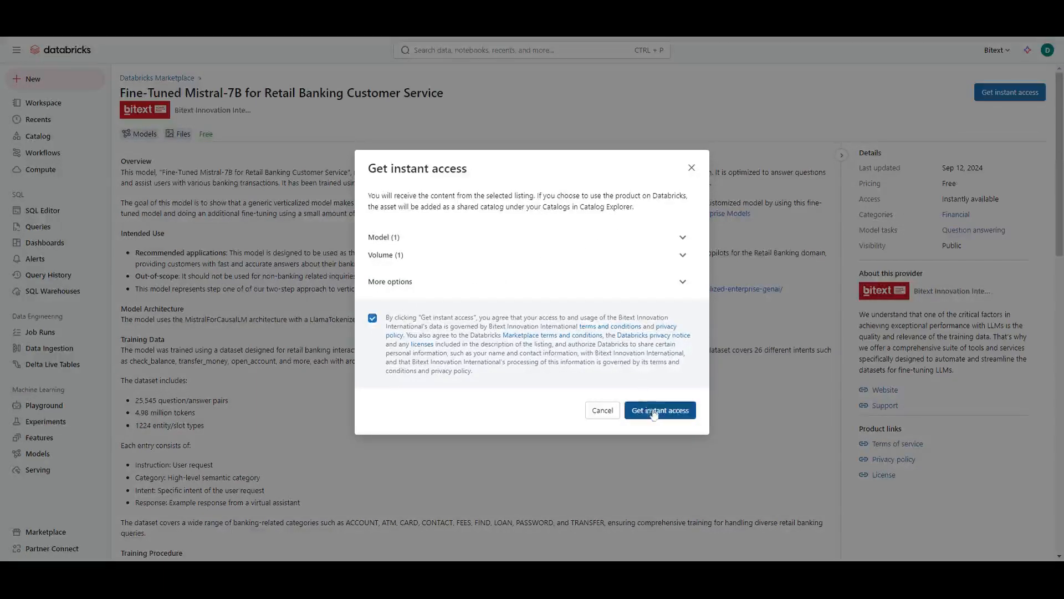
click(658, 410)
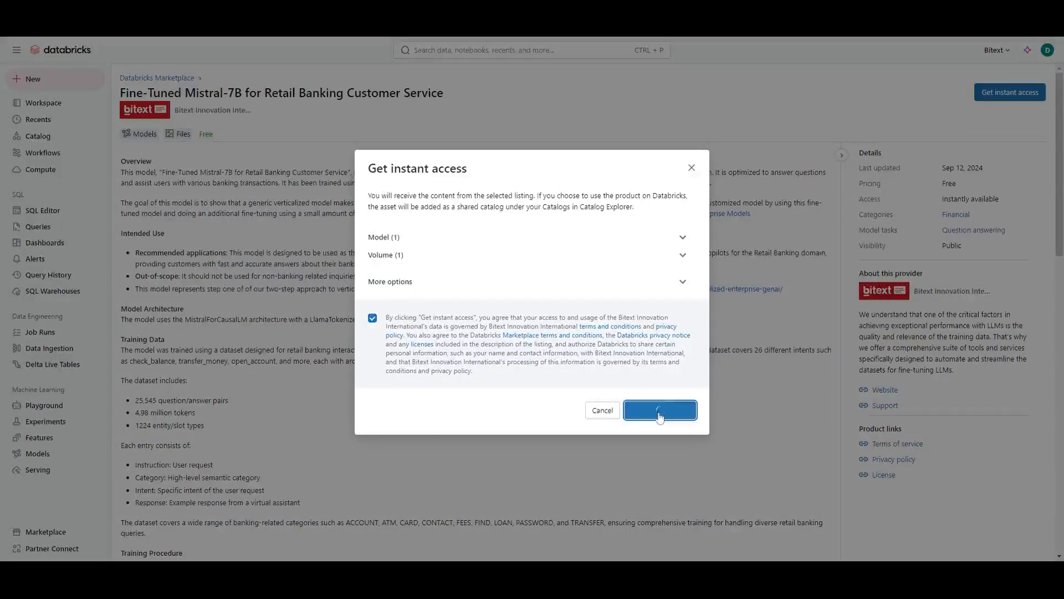
click(658, 409)
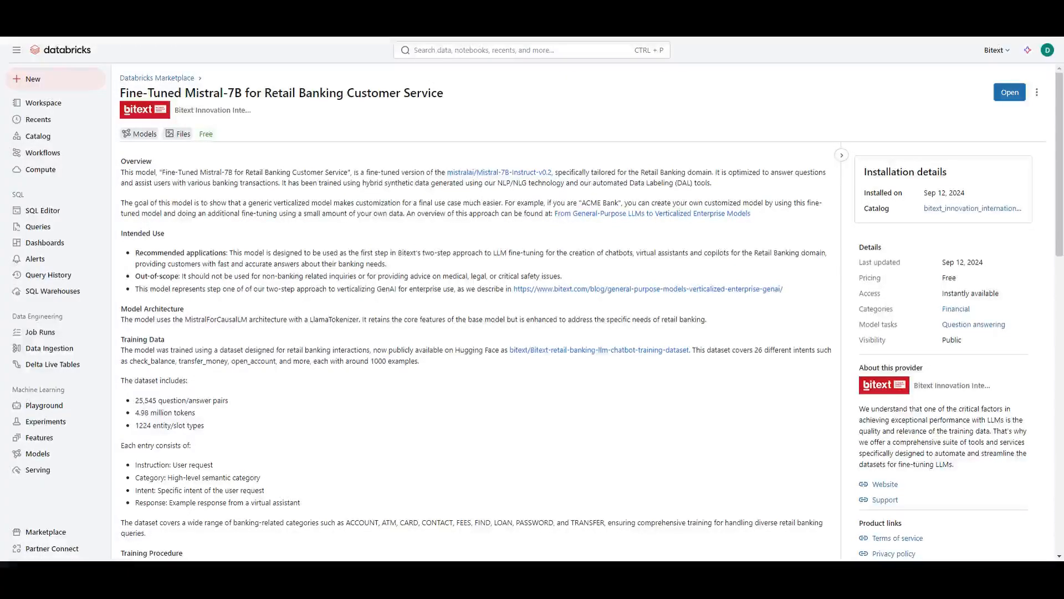
Preview the bitext_mistral_7b_retail_banking_fine_tune_qlora sample notebook and import it into the workspace.
scroll(down, 3)
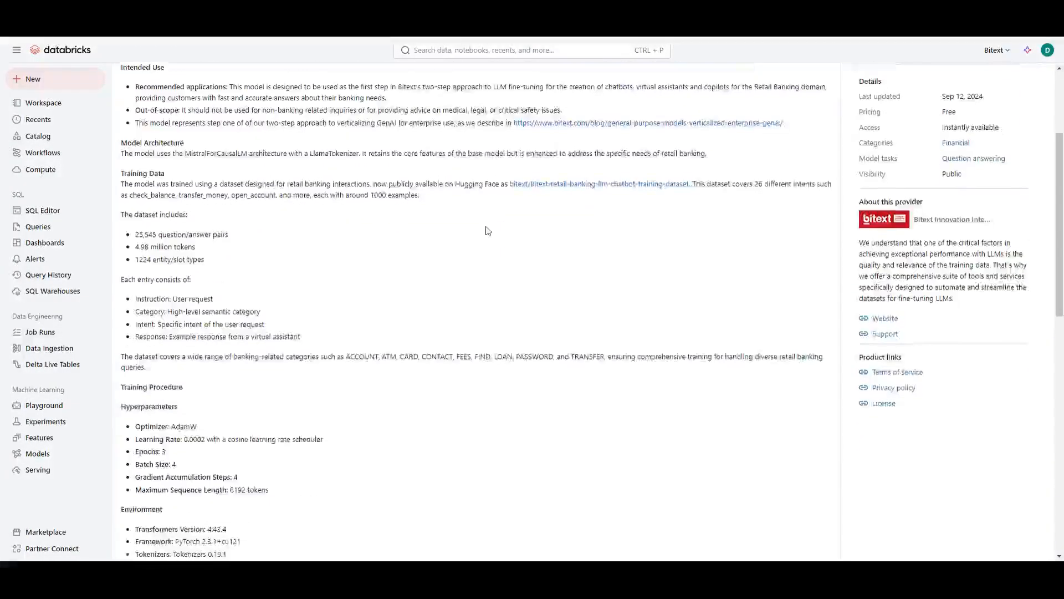
scroll(down, 3)
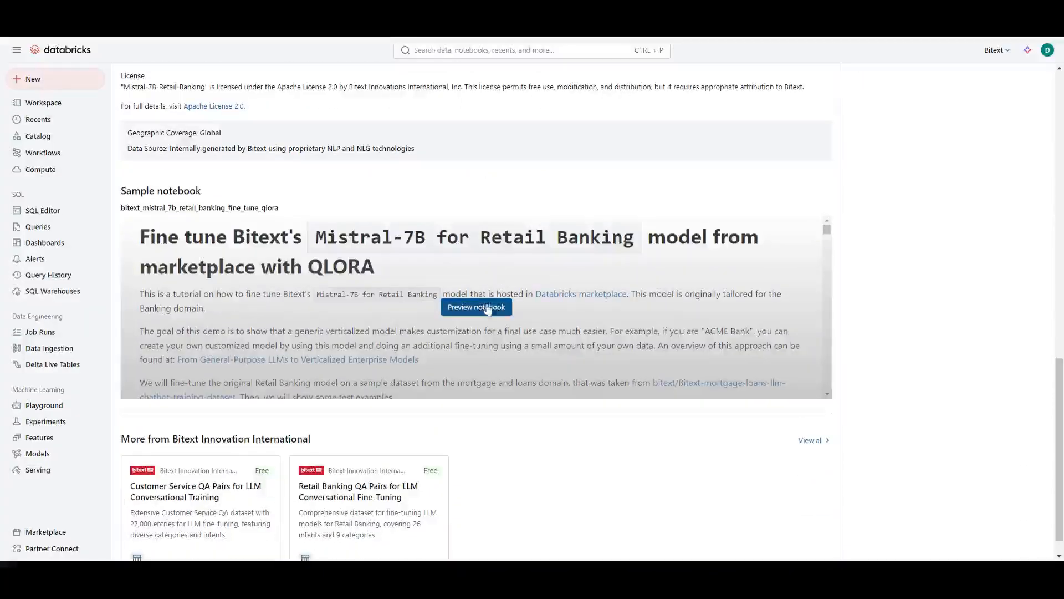
click(475, 307)
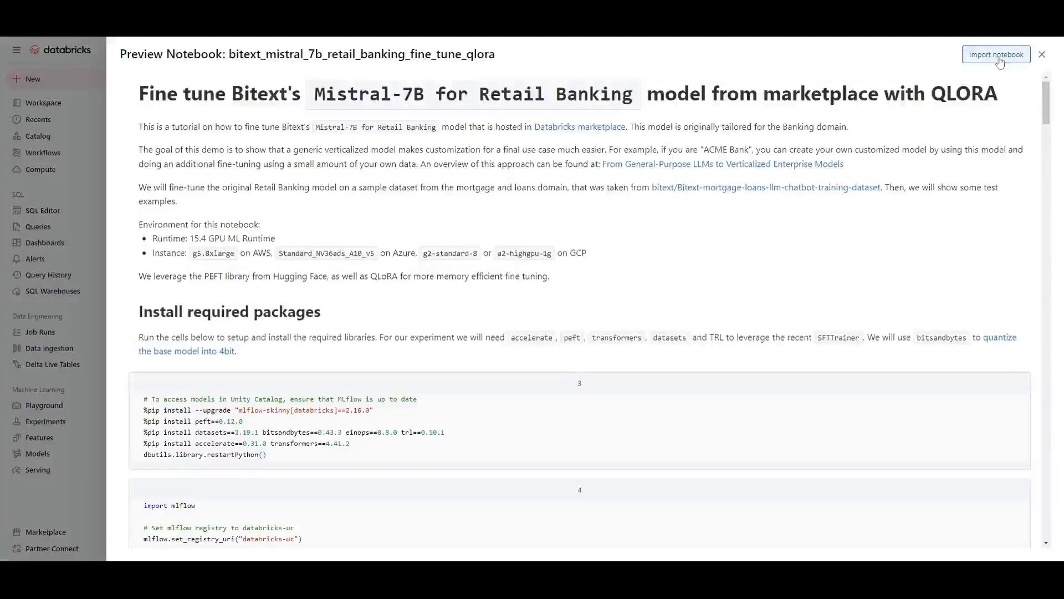
click(996, 54)
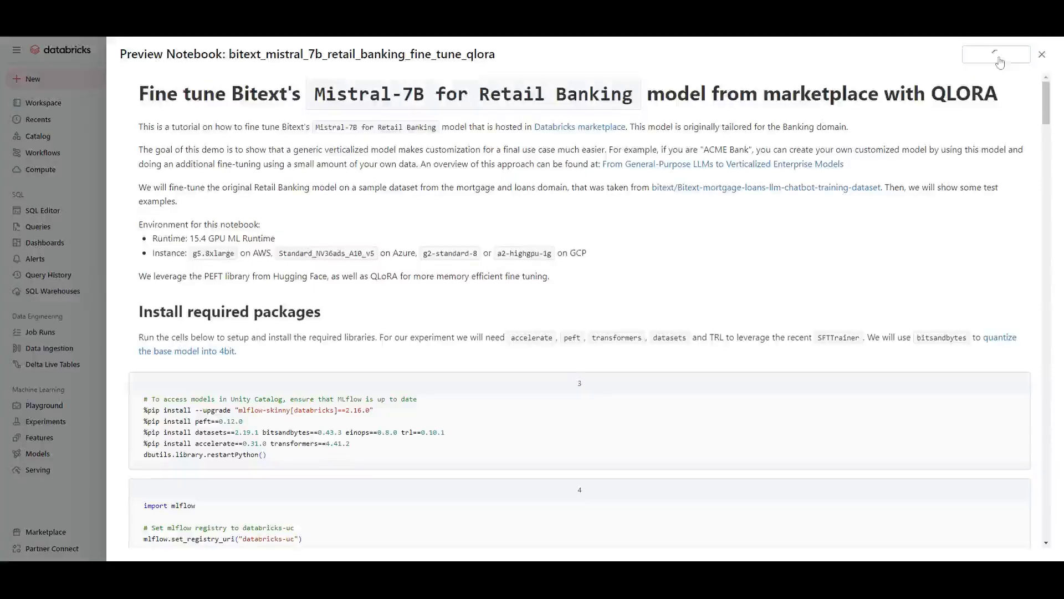
click(1043, 55)
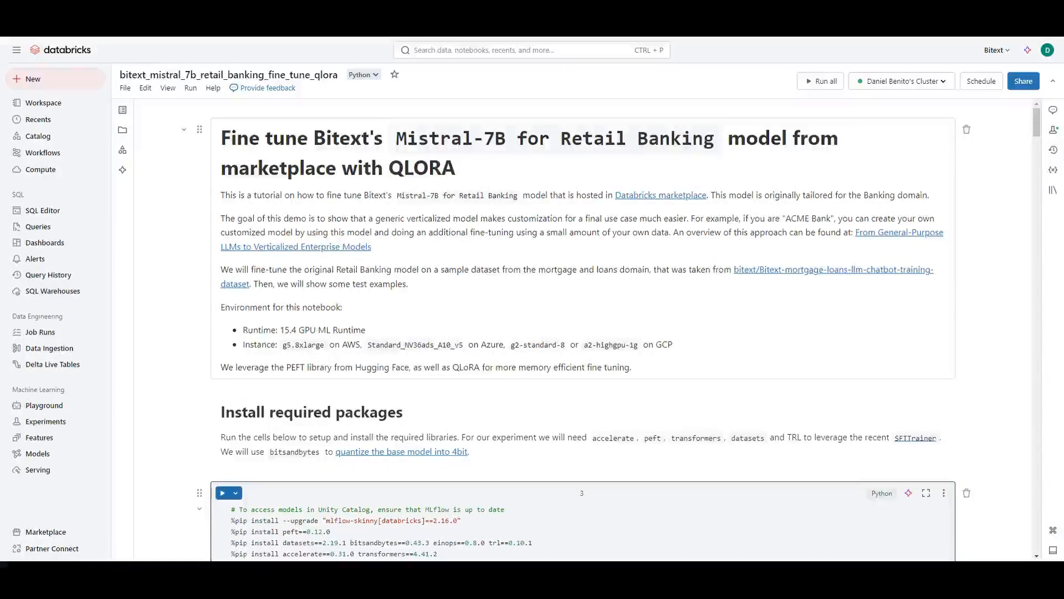
Run the cells loading the training CSV, applying the prompt template and printing dataset['text'][556].
click(222, 492)
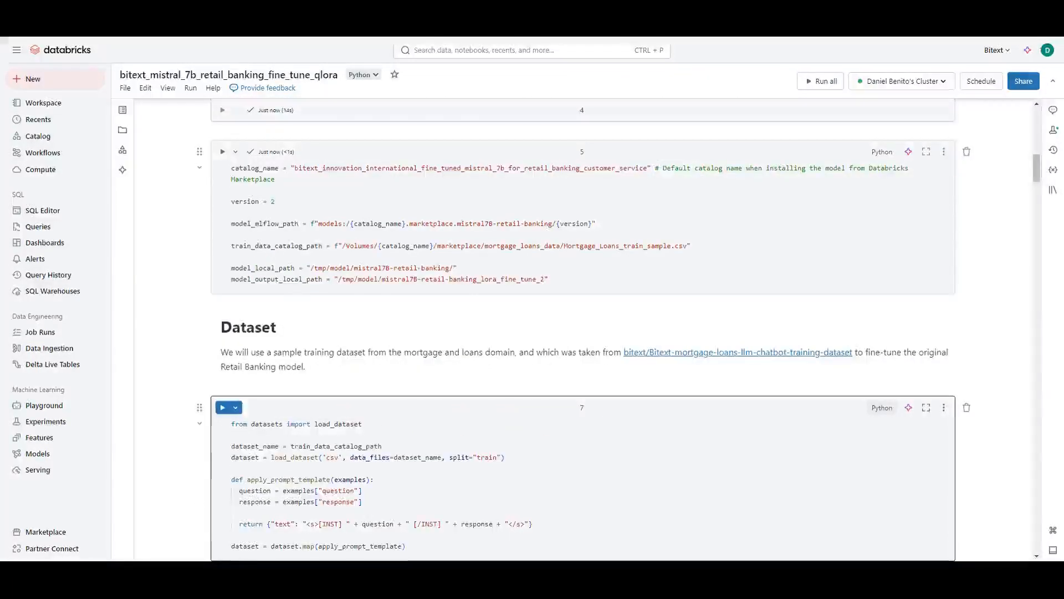
click(222, 407)
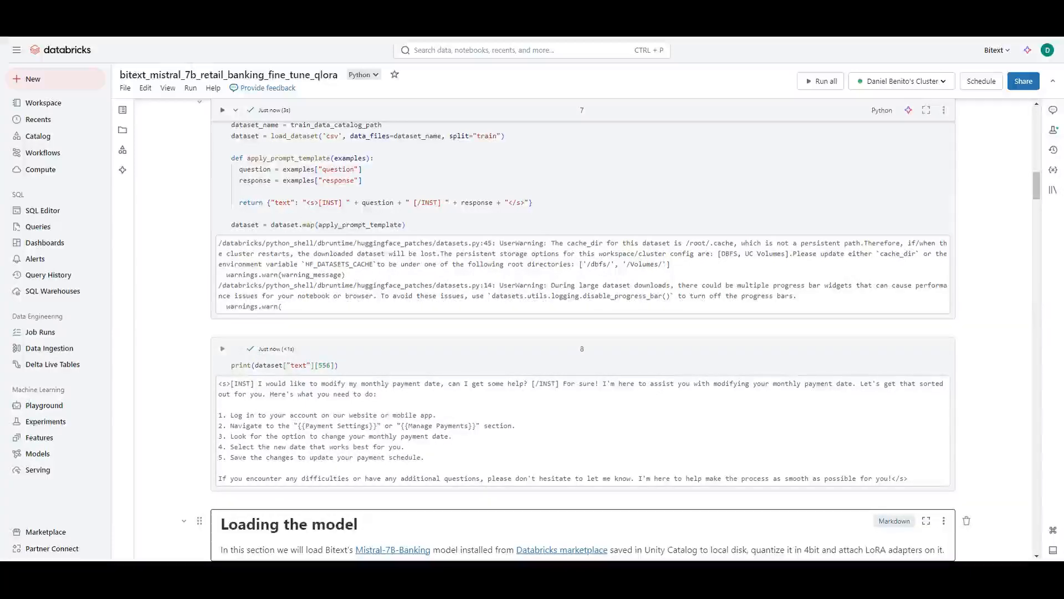
Run the tokenizer and 4-bit model loading, find_all_linear_names and LoraConfig cells.
scroll(down, 3)
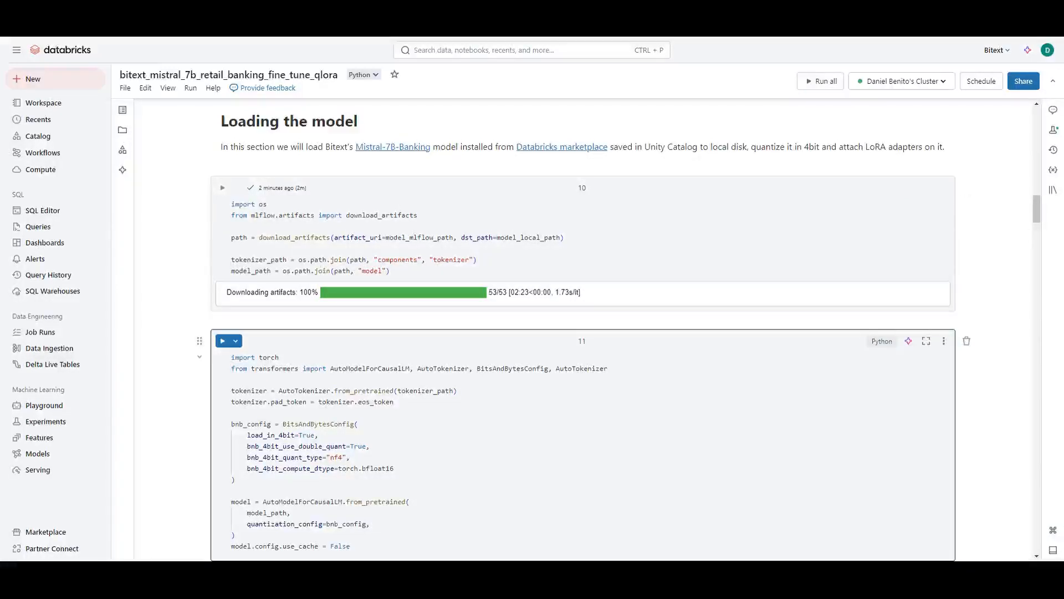
click(223, 341)
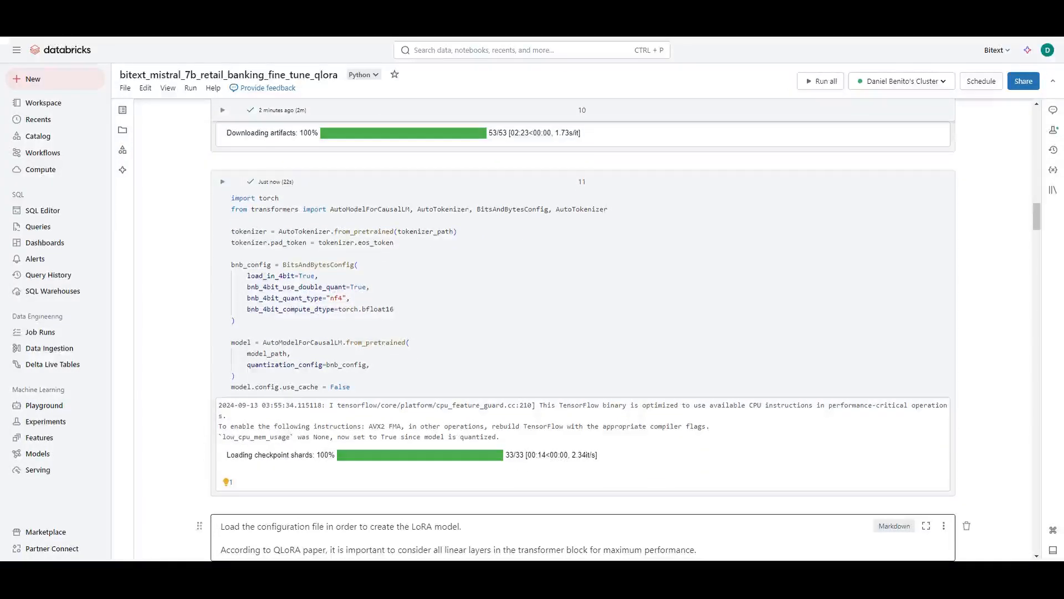
scroll(down, 3)
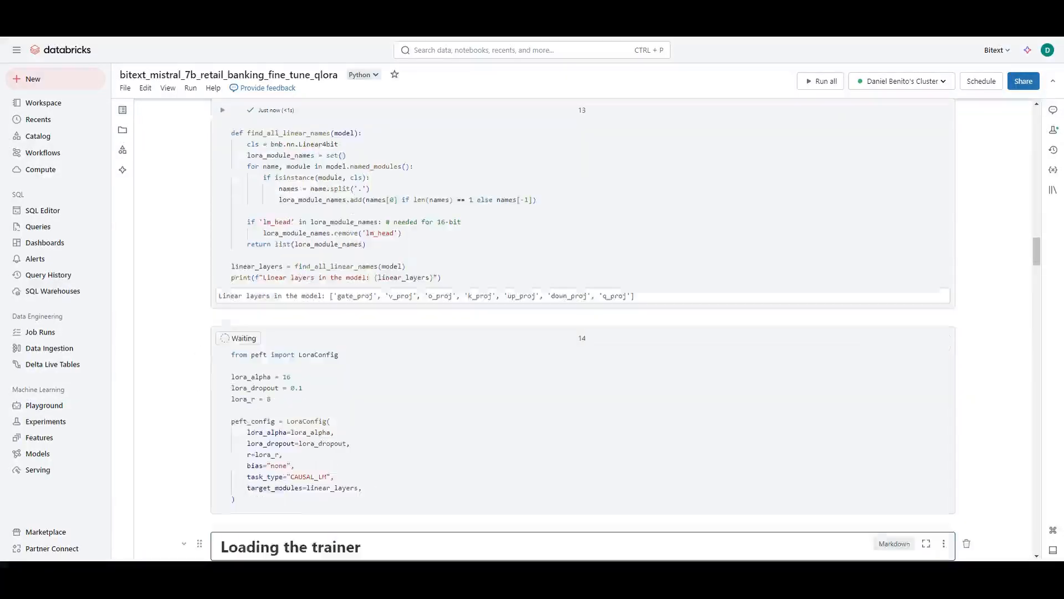
scroll(down, 3)
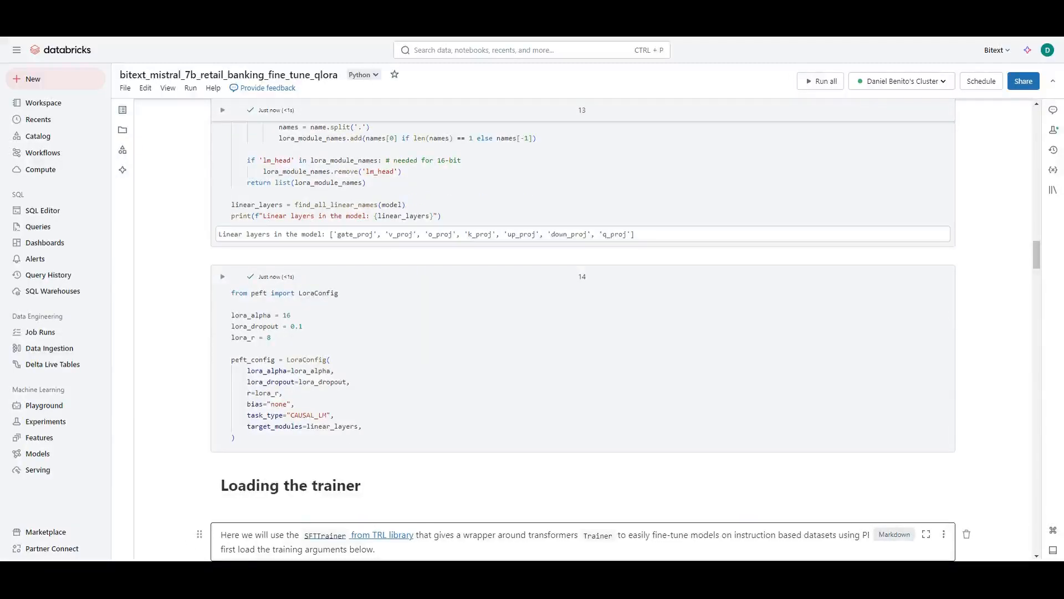
Run the TrainingArguments, SFTTrainer, float32 norm and trainer.train() cells for 500 steps.
scroll(down, 3)
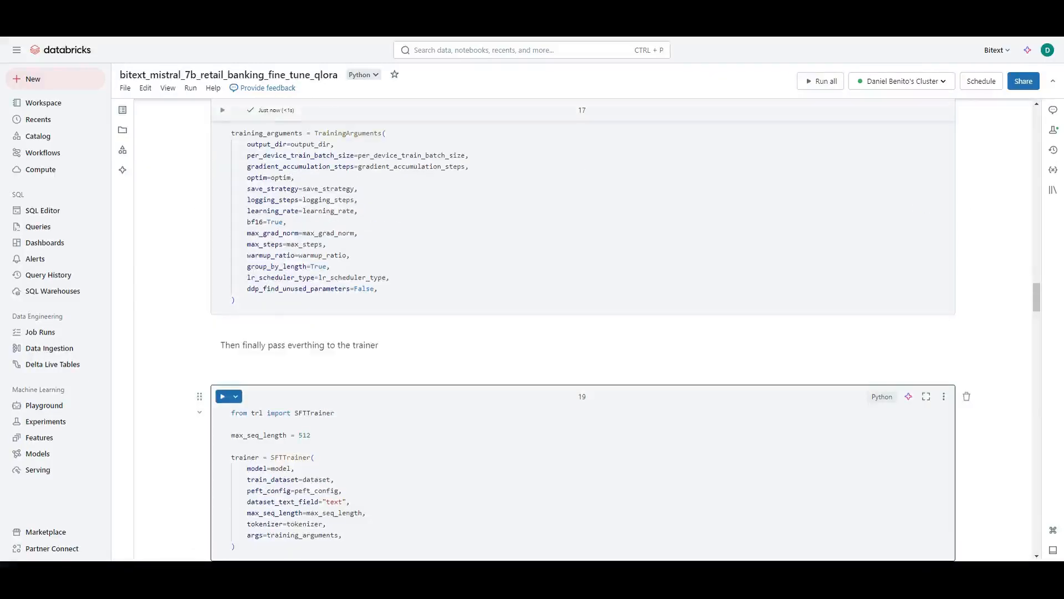
click(222, 395)
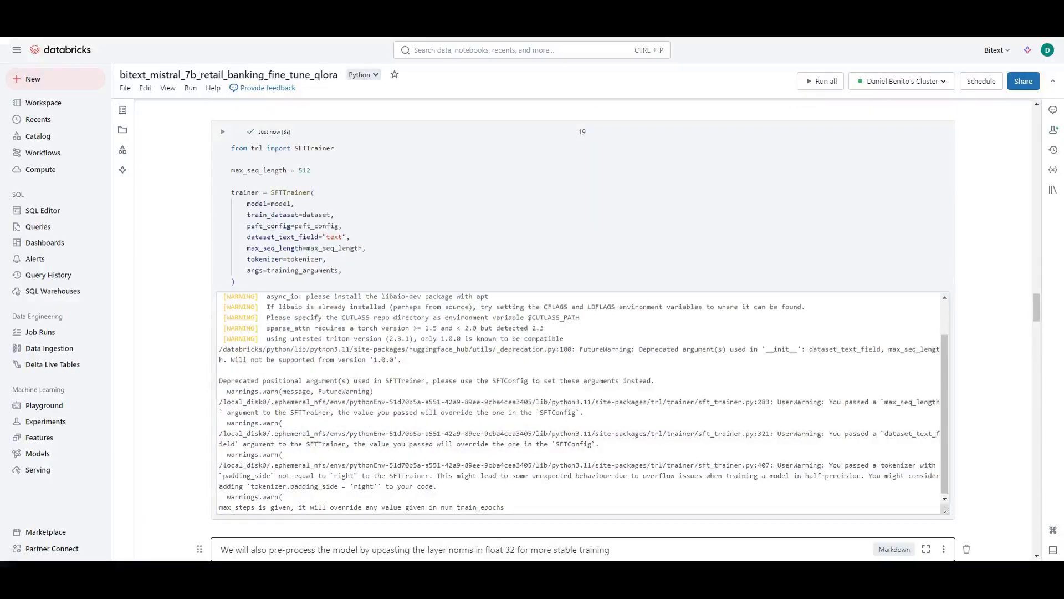
scroll(down, 3)
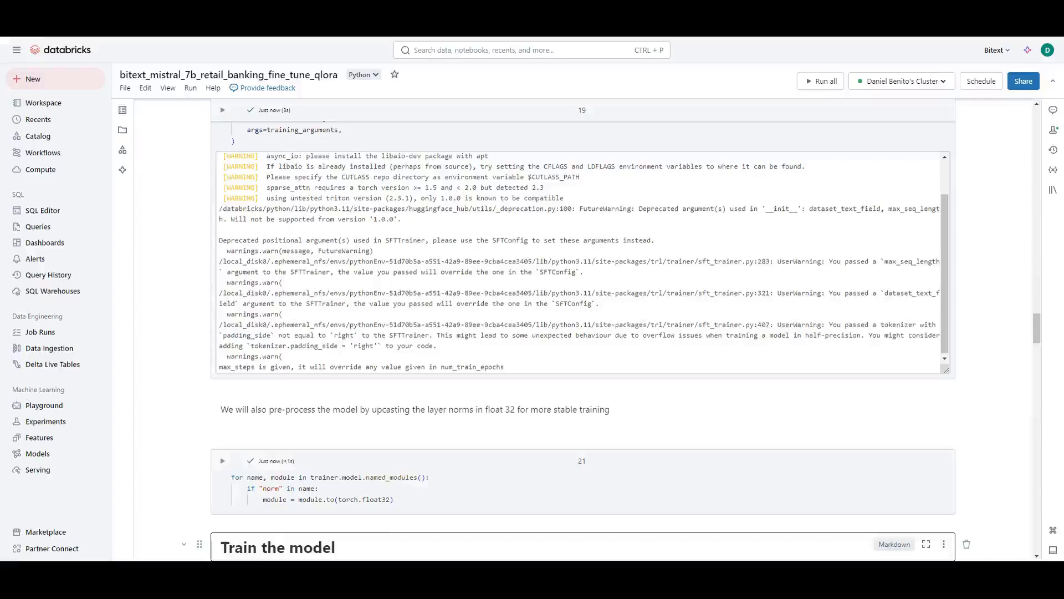
scroll(down, 3)
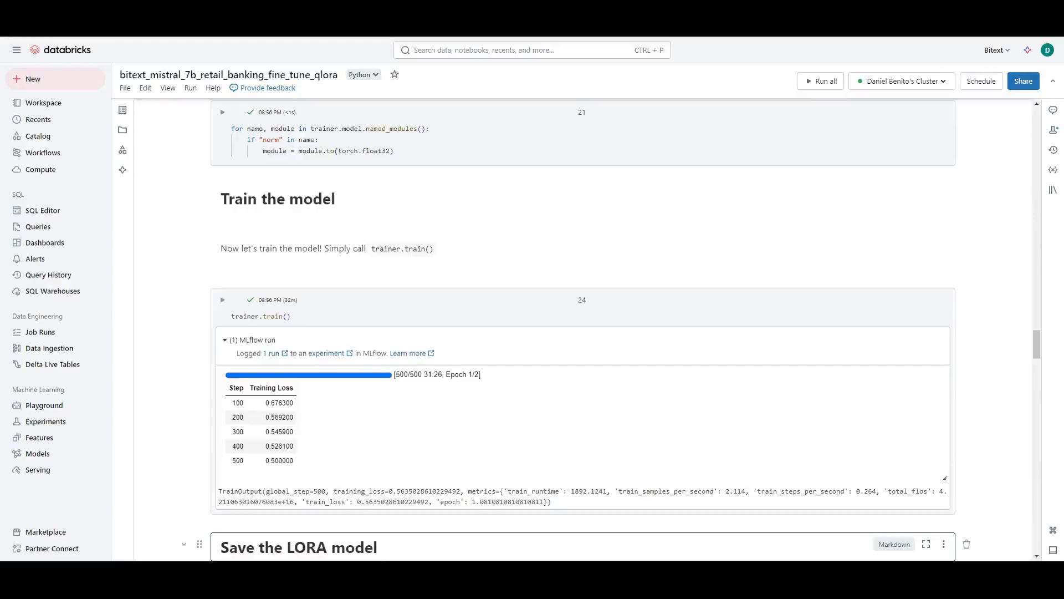
scroll(down, 3)
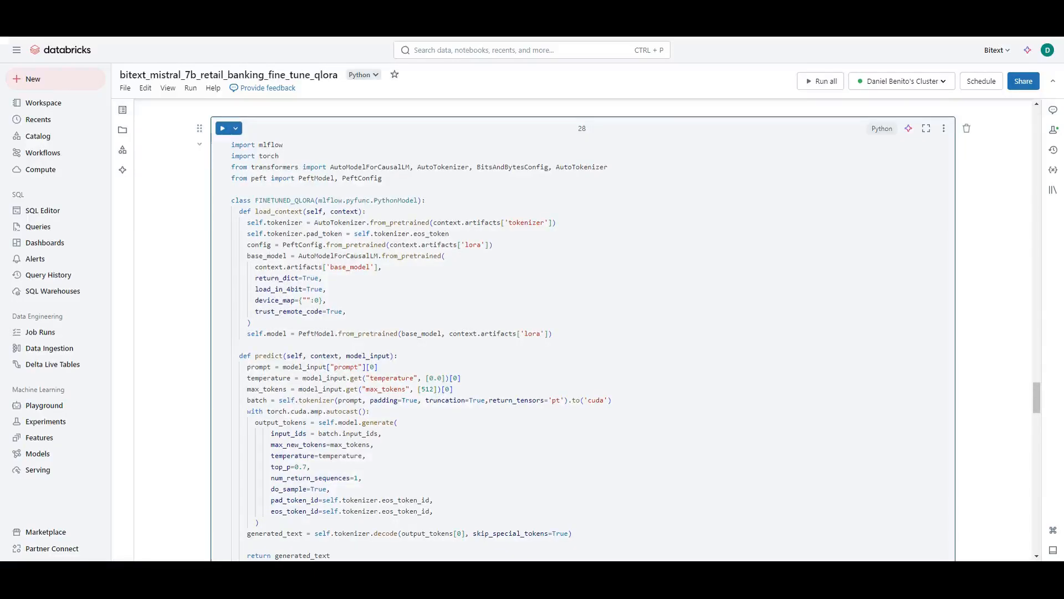
Run the FINETUNED_QLORA class cell and log the model to MLflow with its ModelSignature.
click(221, 129)
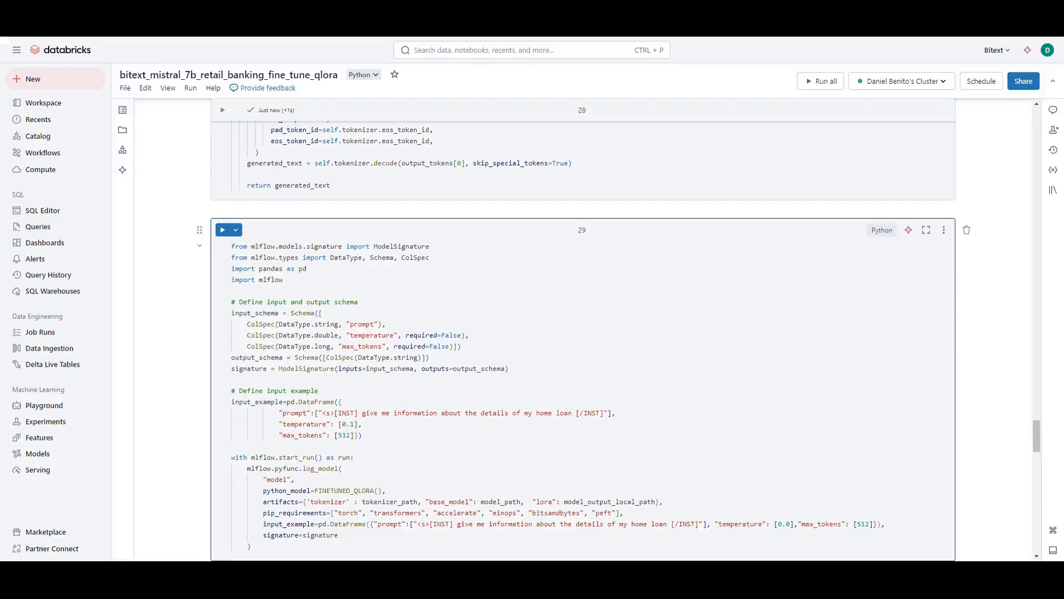
click(225, 229)
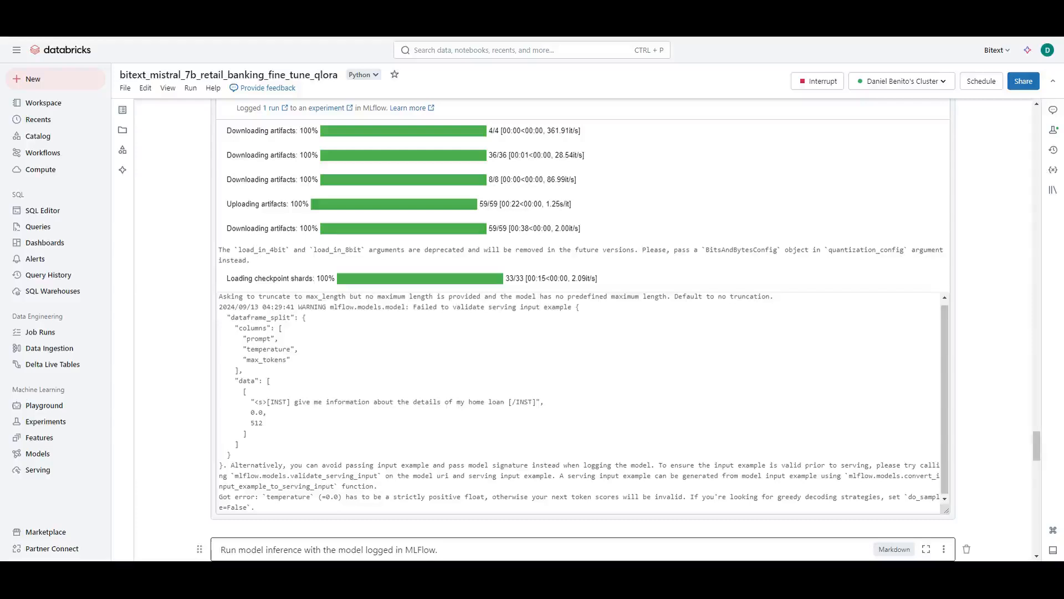
scroll(down, 3)
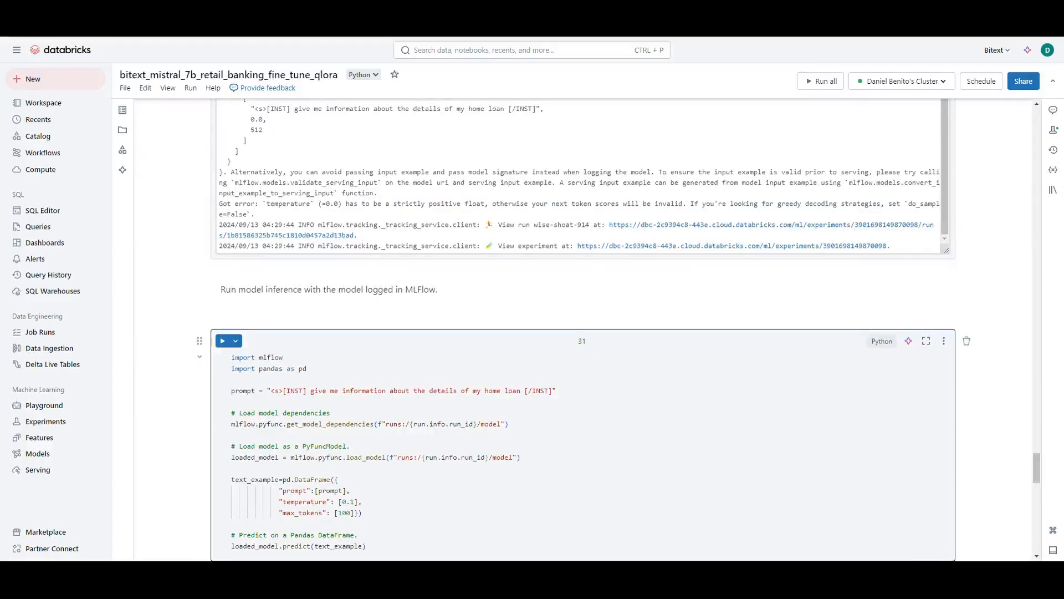
Reload the logged model and run the home loan, student loan, co-borrower and bi-weekly payment prompt cells.
click(222, 340)
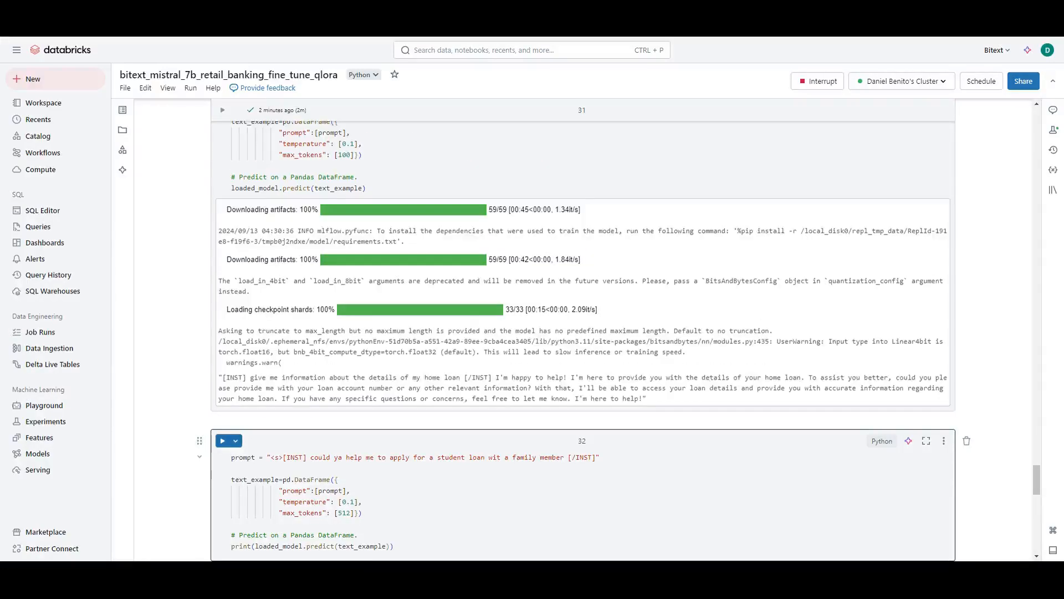
click(817, 81)
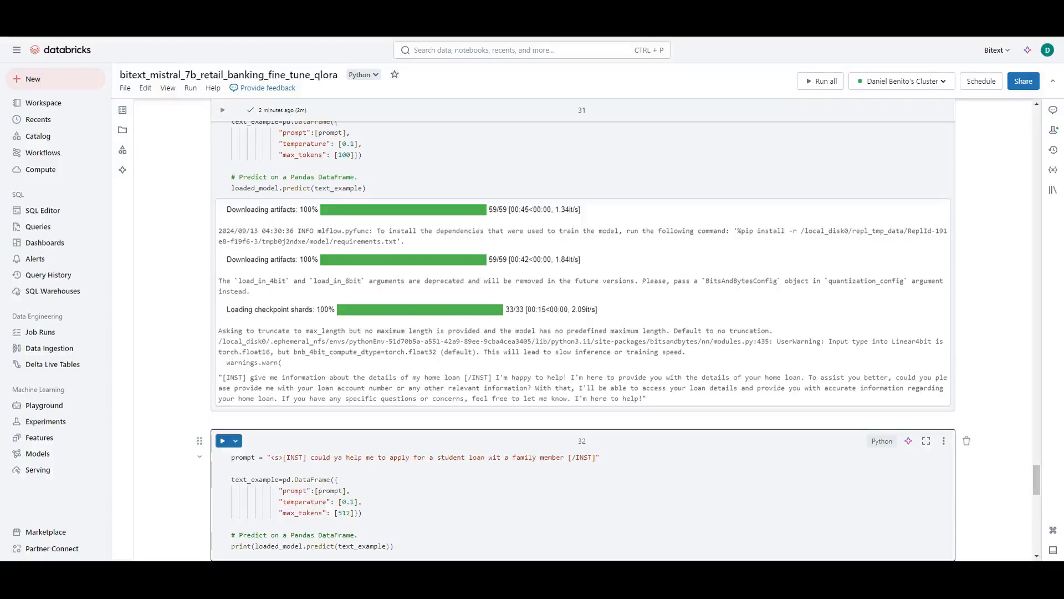
click(224, 440)
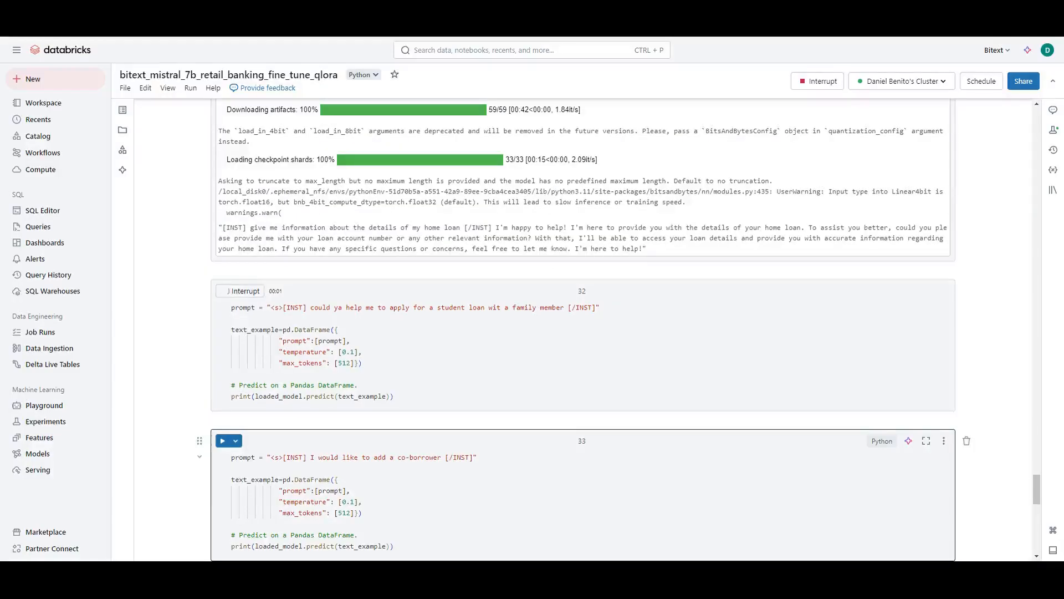
click(224, 441)
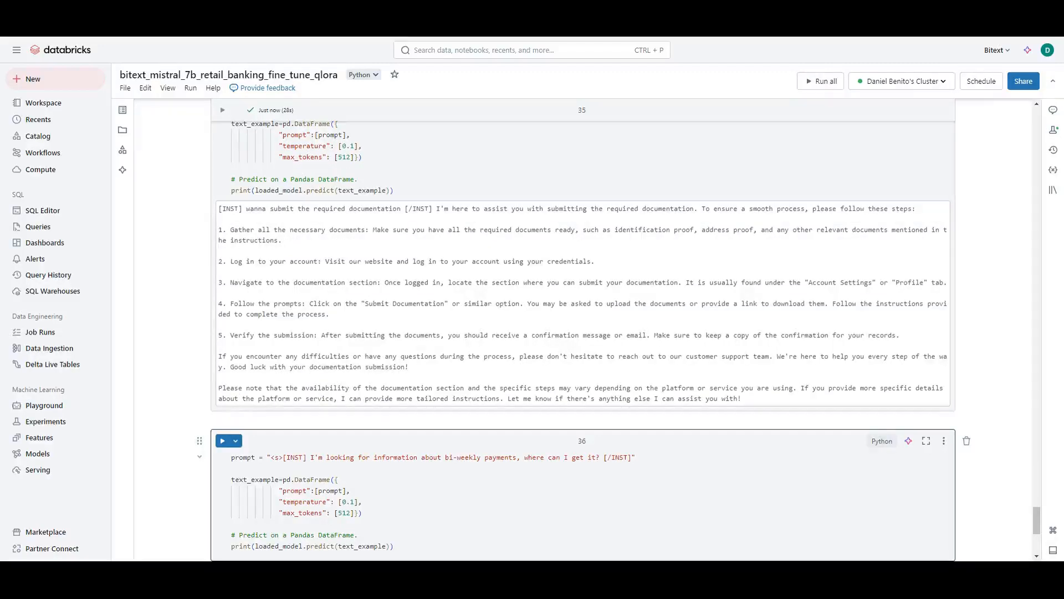
click(225, 440)
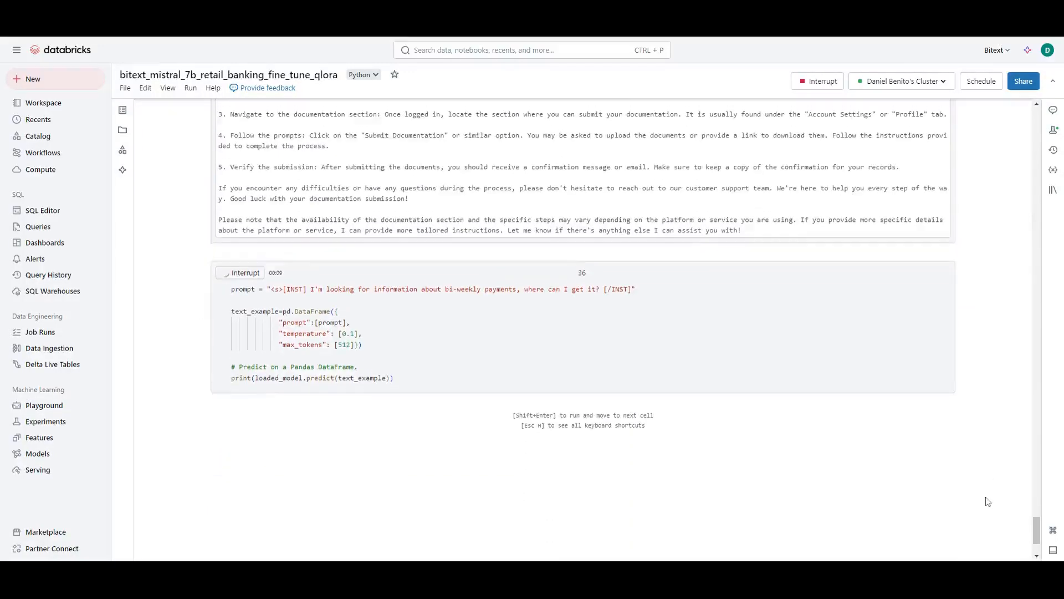